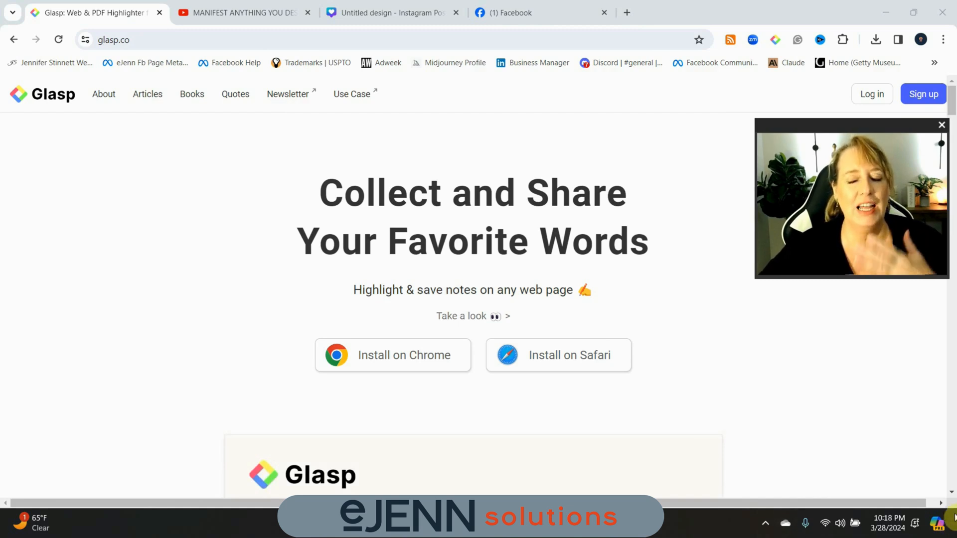
- Sign in to Glasp with Google and land on the My Highlights profile page
scroll("down", 3)
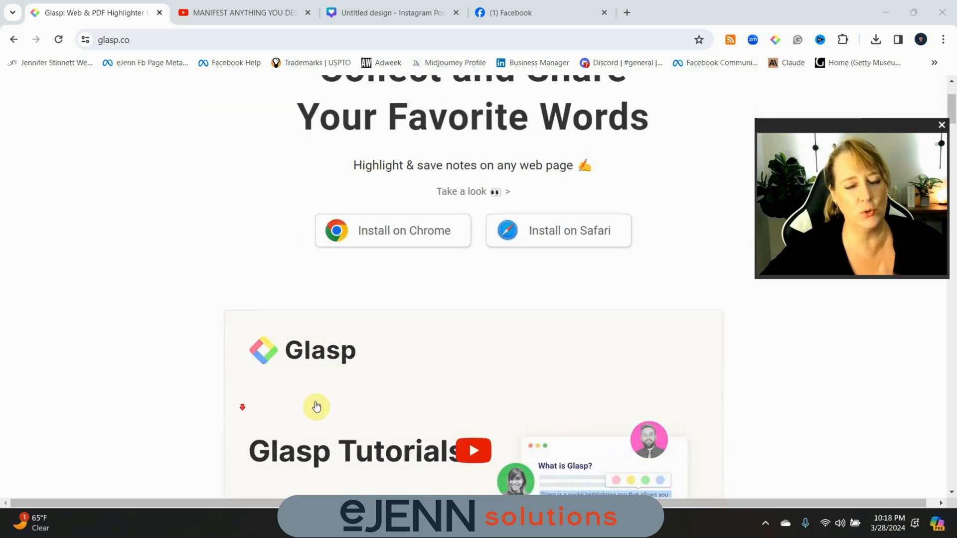
scroll("down", 3)
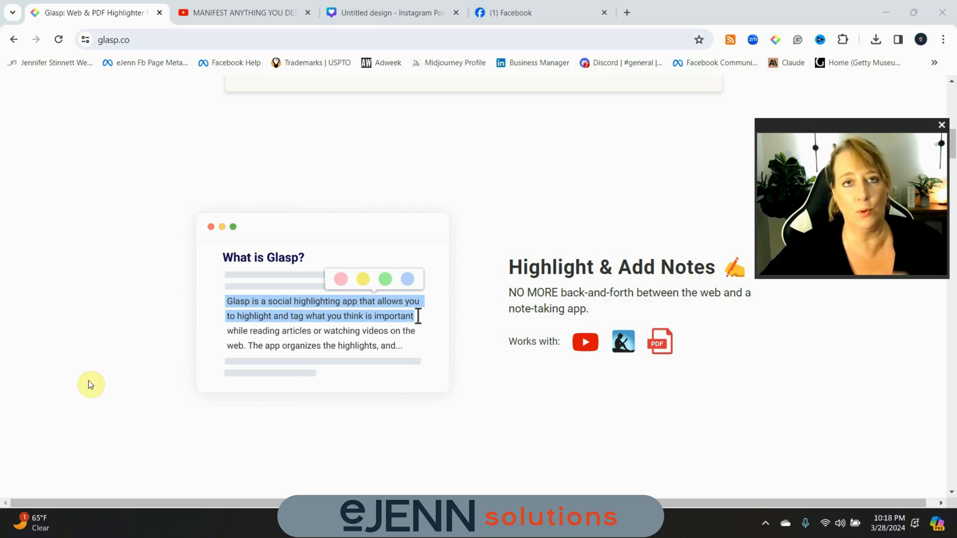
mouse_move(623, 370)
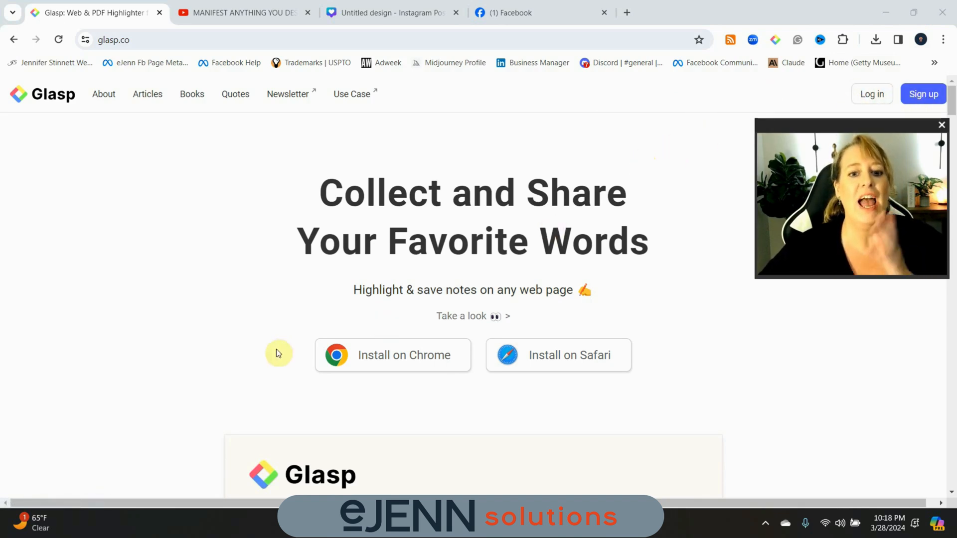
mouse_move(401, 369)
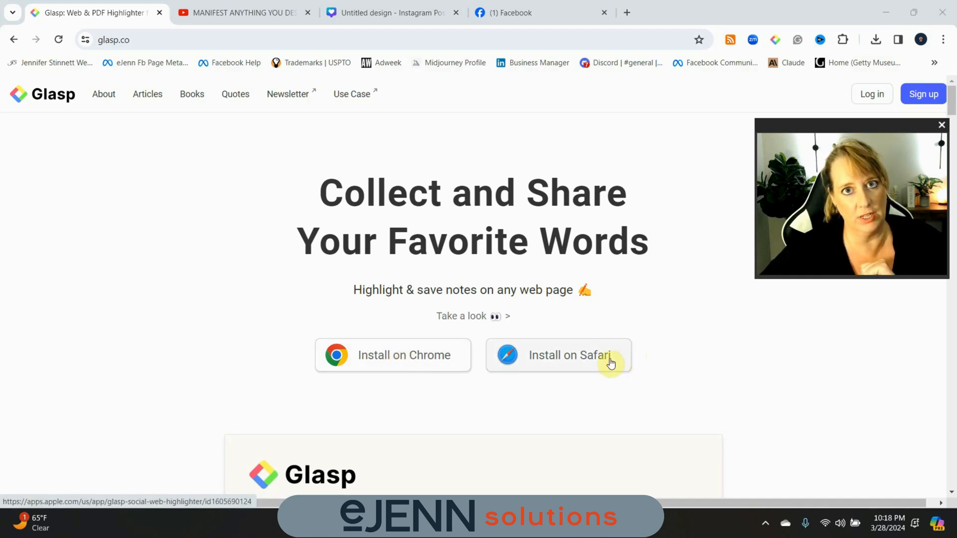
mouse_move(913, 116)
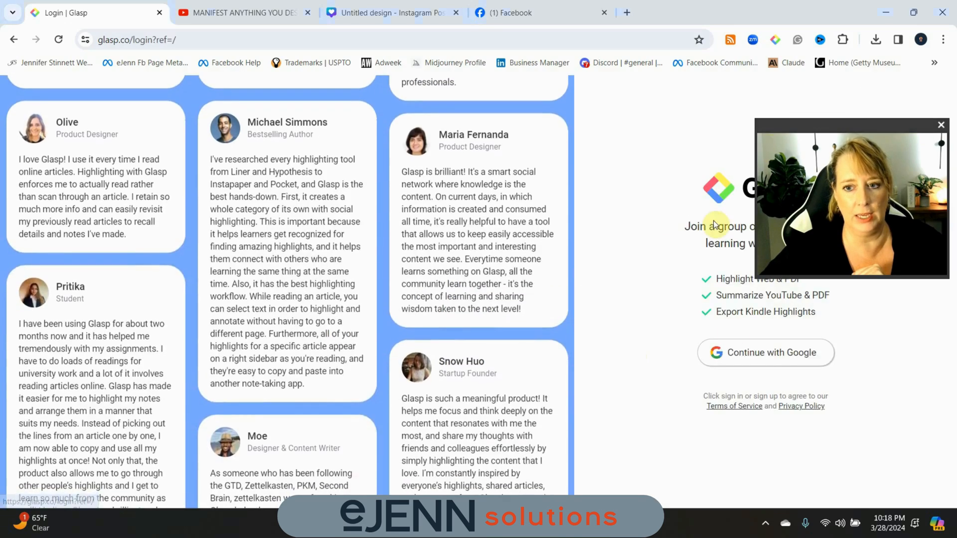
left_click(764, 352)
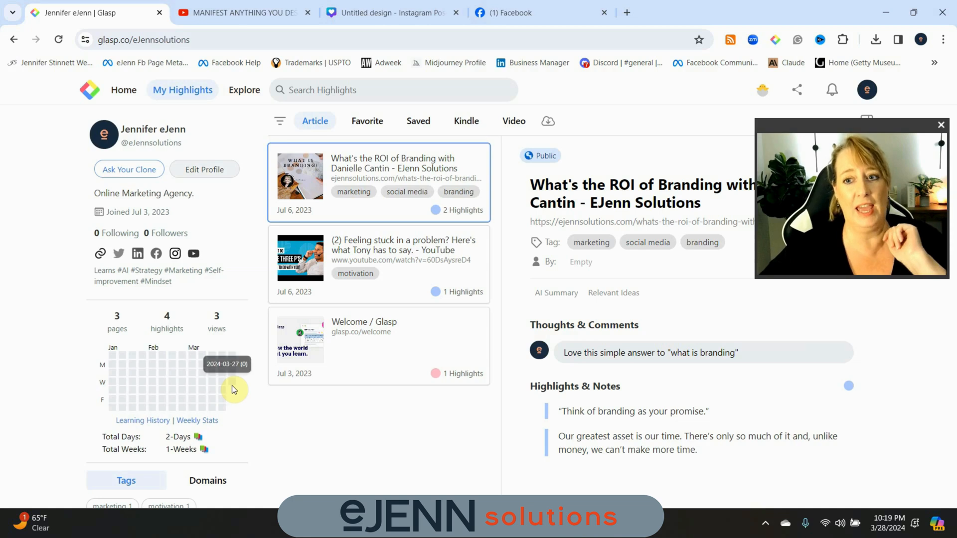
mouse_move(243, 372)
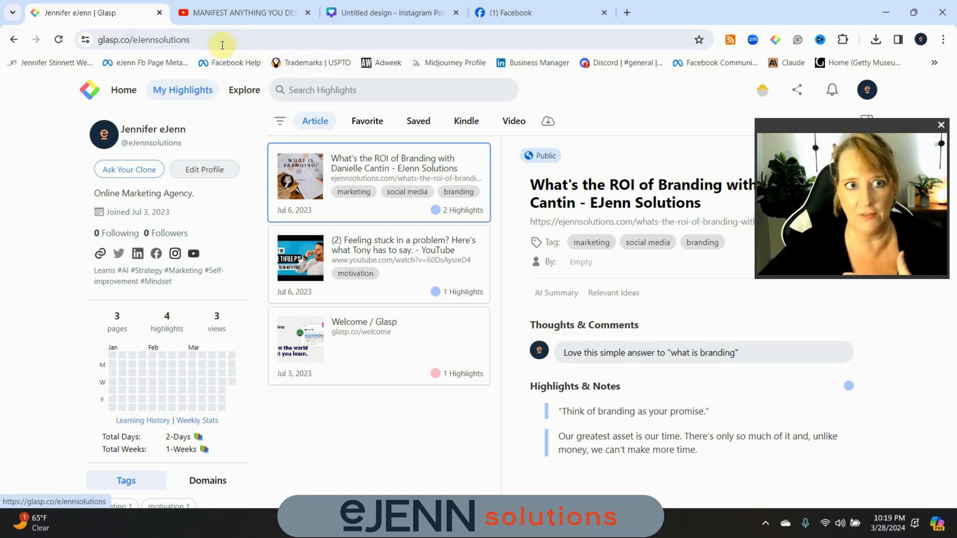
mouse_move(244, 12)
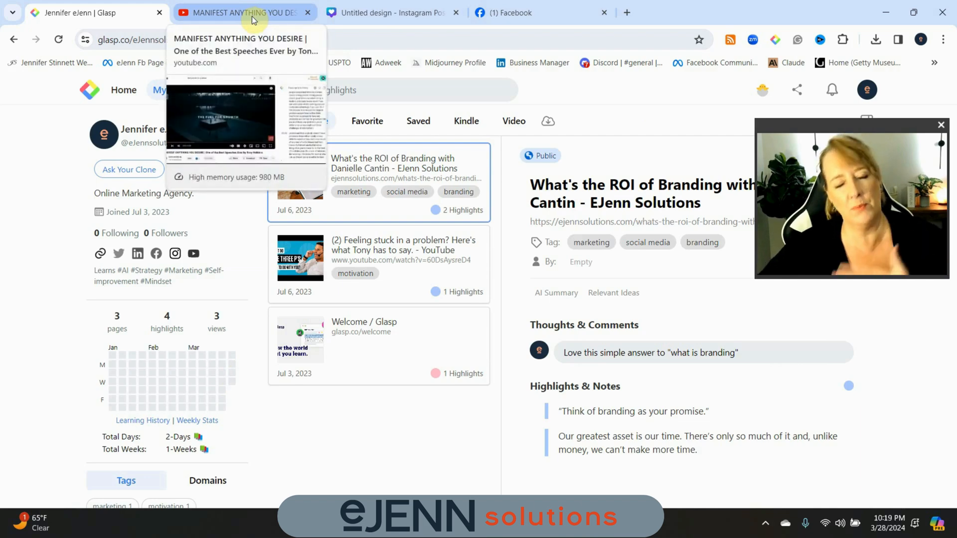
- On the Tony Robbins video, expand the Glasp transcript and select "leaders anticipate losers react"
left_click(244, 12)
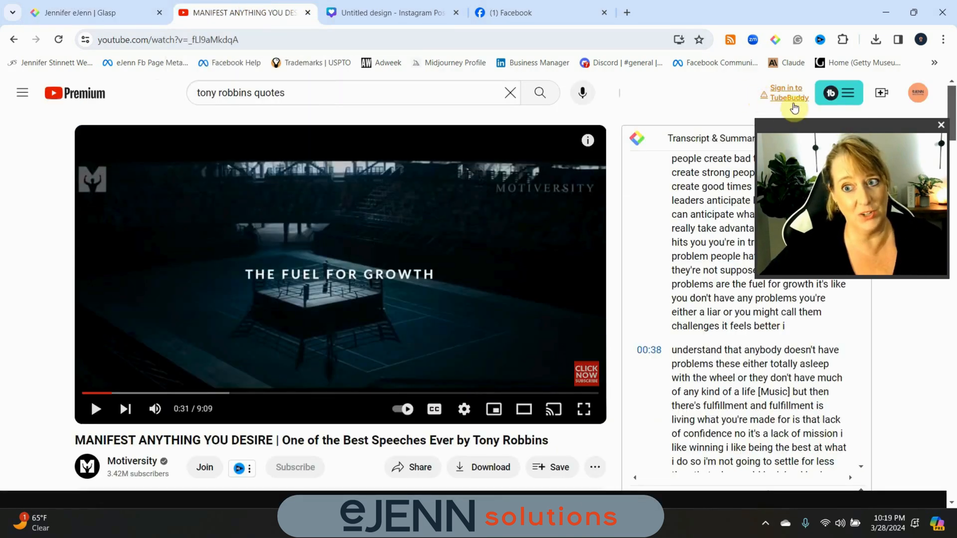
left_click_drag(848, 201, 145, 256)
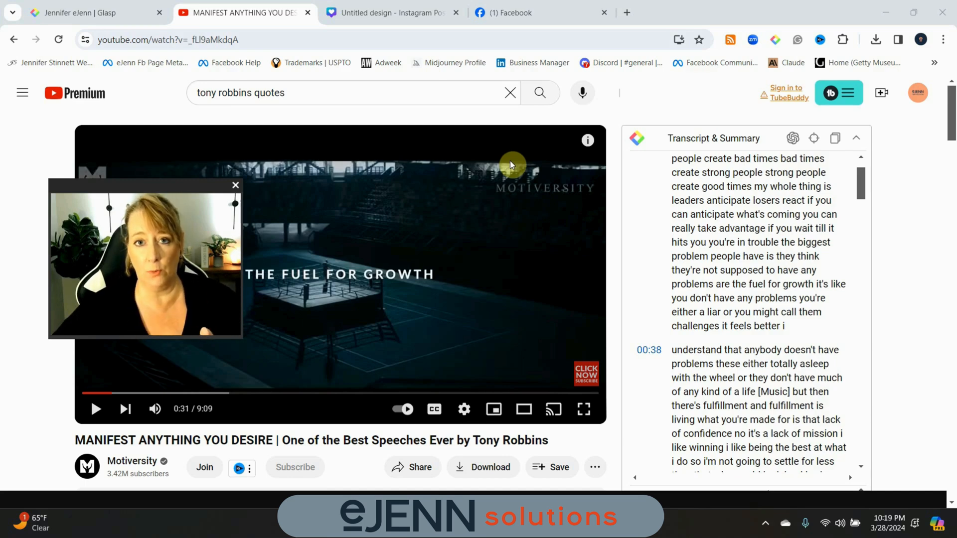
mouse_move(915, 159)
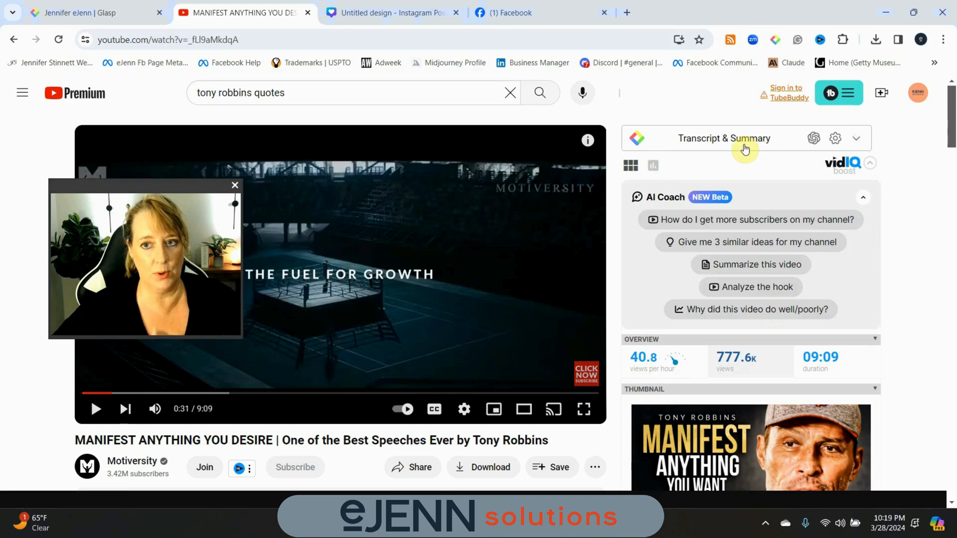
left_click(856, 138)
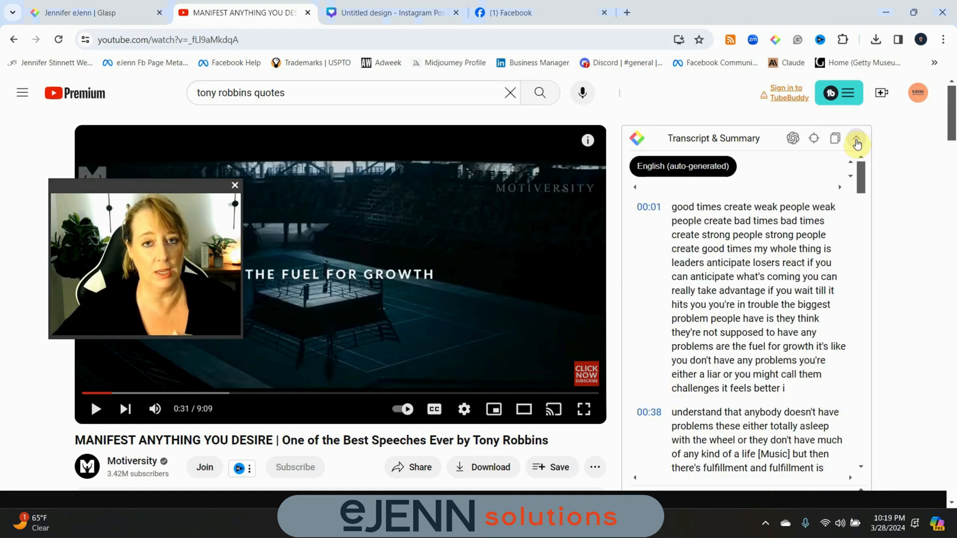
left_click(857, 138)
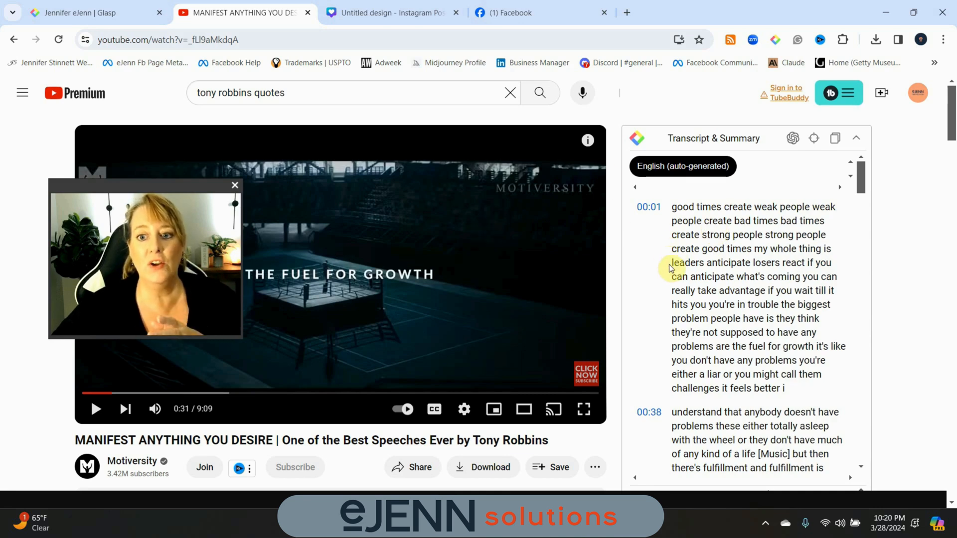
double_click(704, 263)
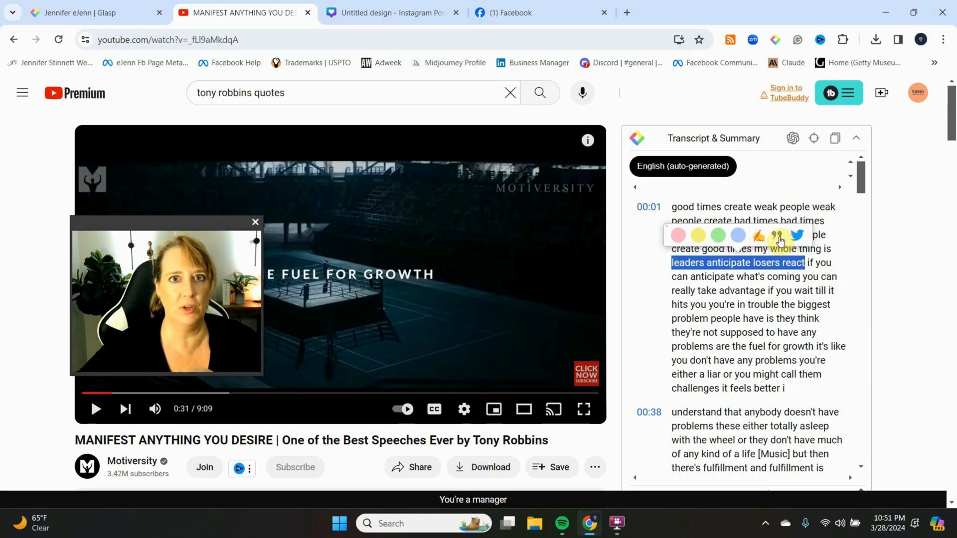
mouse_move(777, 237)
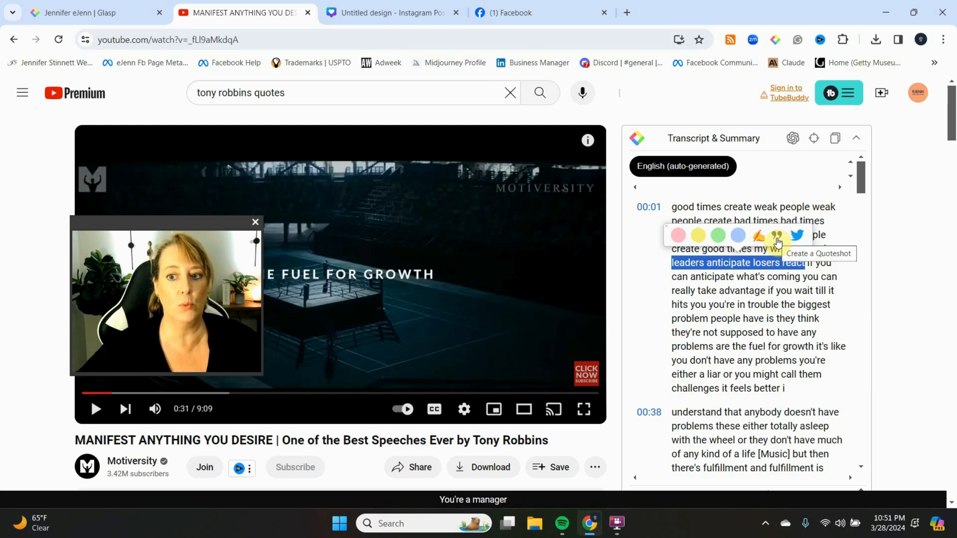
- Turn the selected phrase into a square white Glasp quote image
left_click(775, 236)
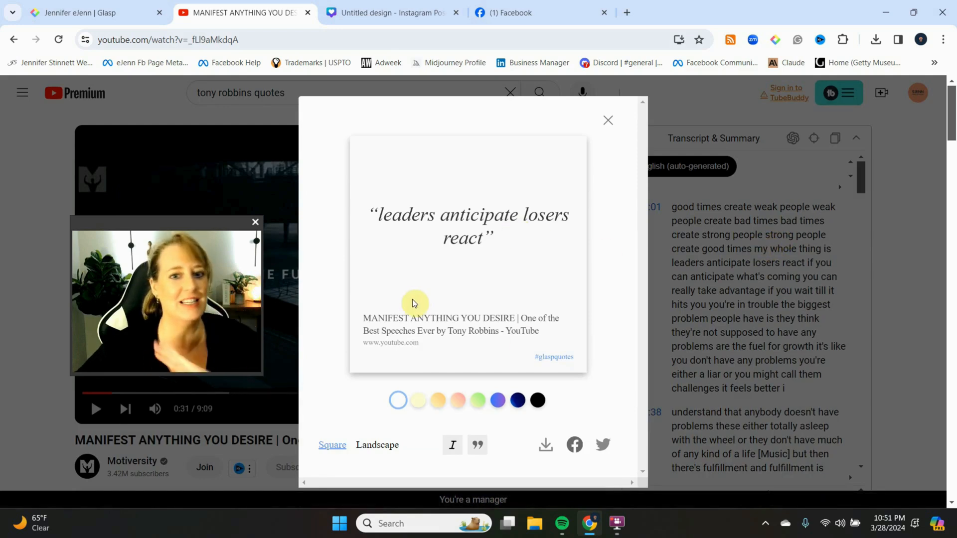
mouse_move(584, 245)
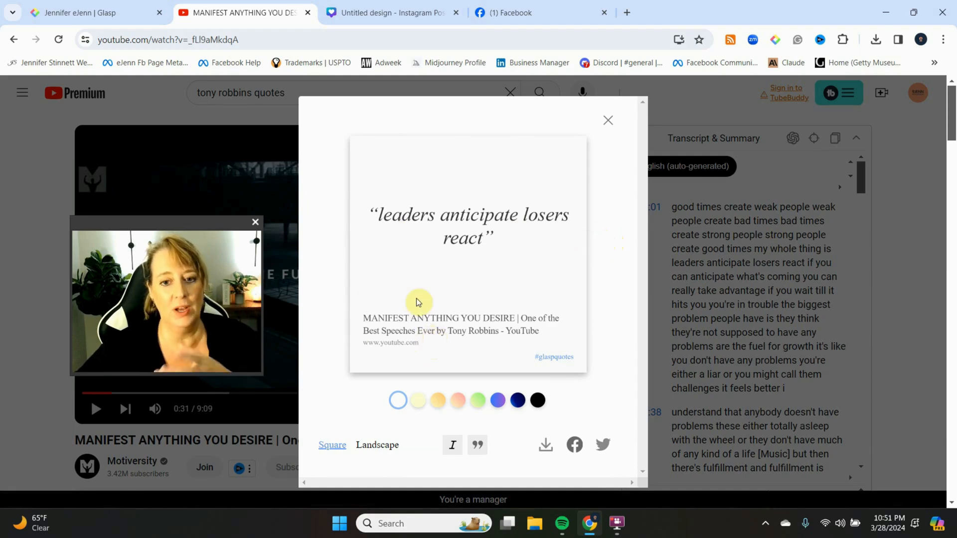
mouse_move(475, 344)
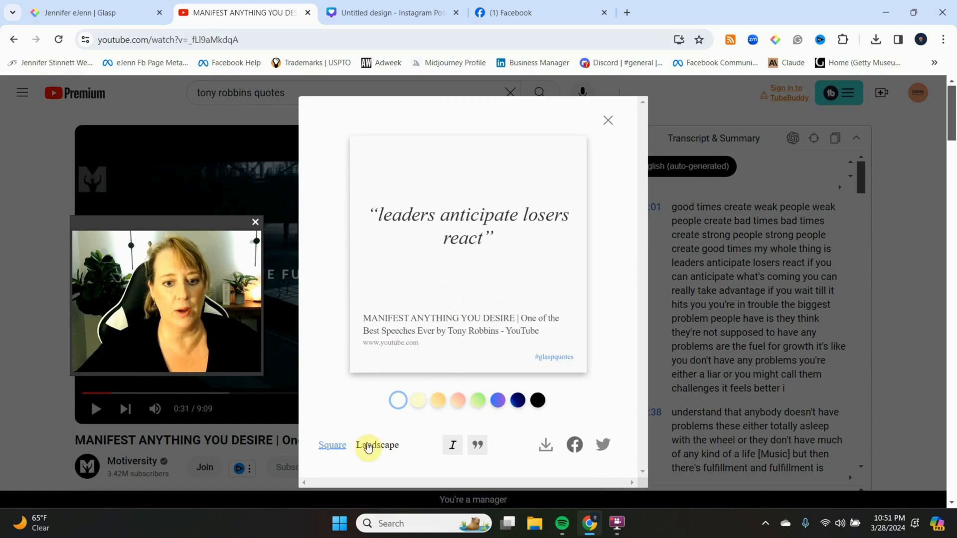
- Try landscape layout and blue, navy and black backgrounds, download the card, then return to the white square
left_click(377, 445)
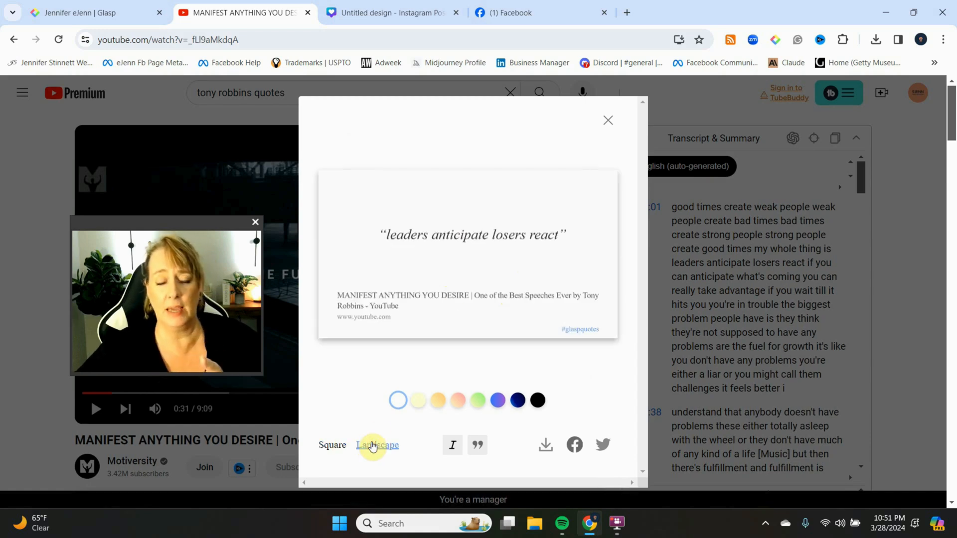
left_click(332, 445)
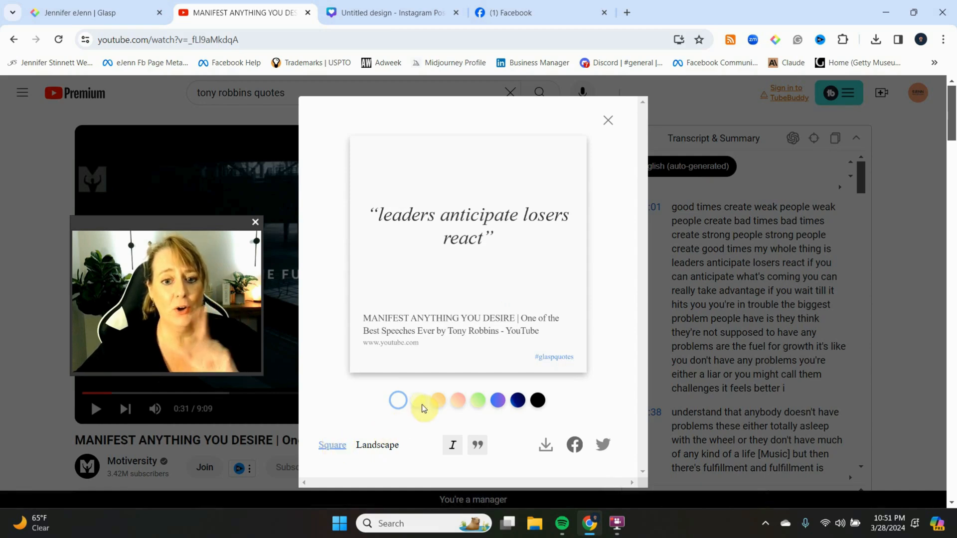
left_click(497, 401)
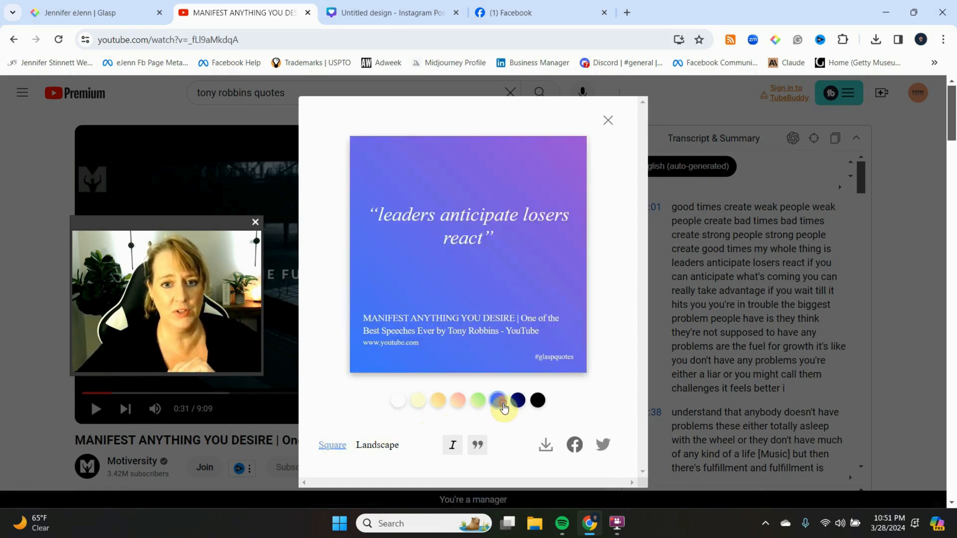
left_click(517, 400)
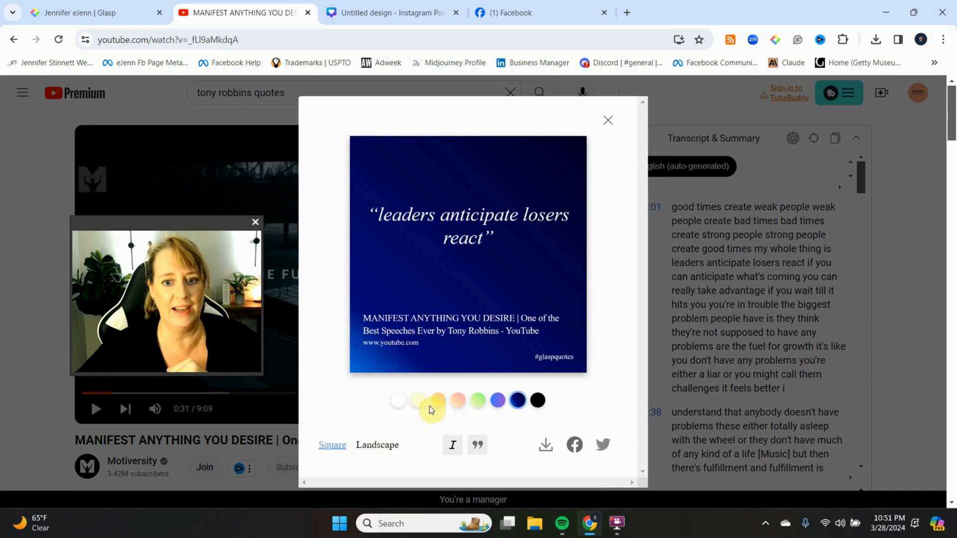
left_click(536, 401)
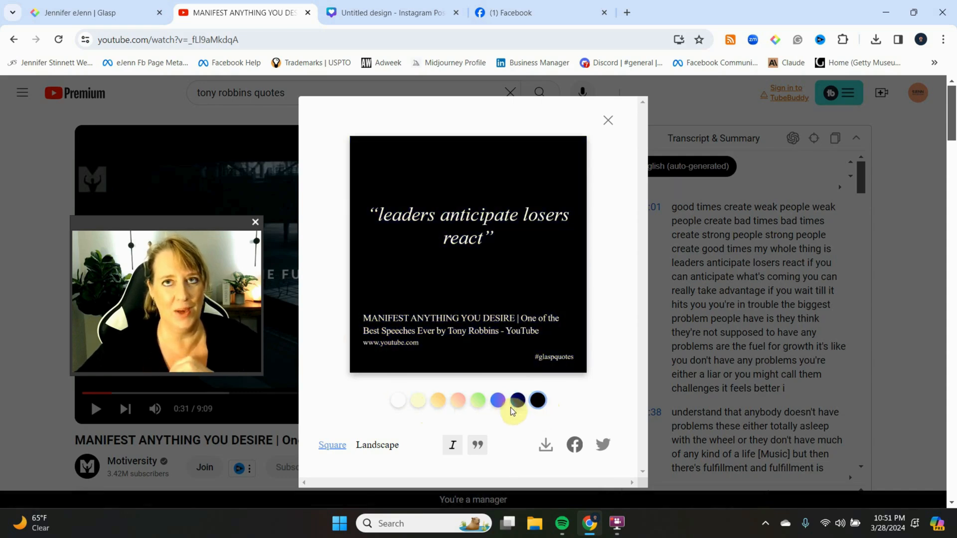
left_click(452, 445)
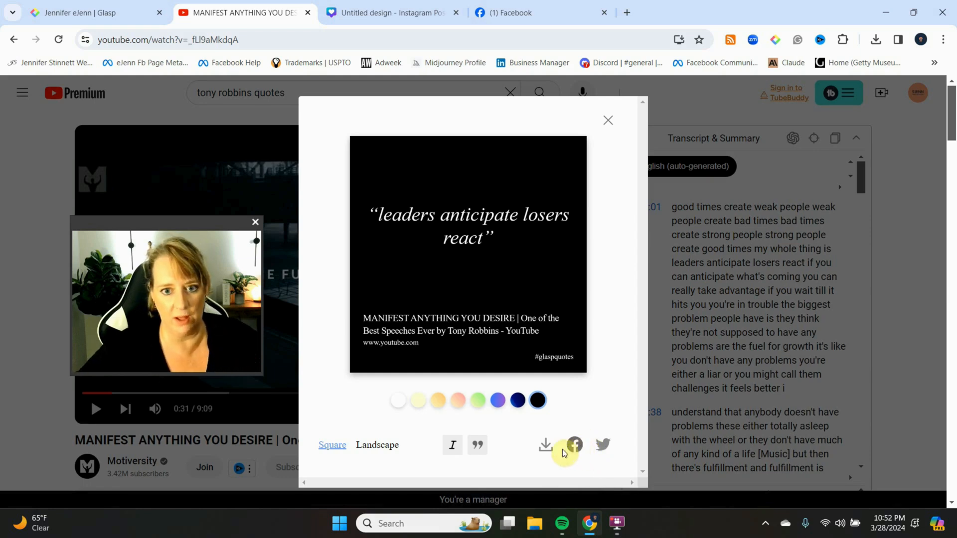
left_click(397, 400)
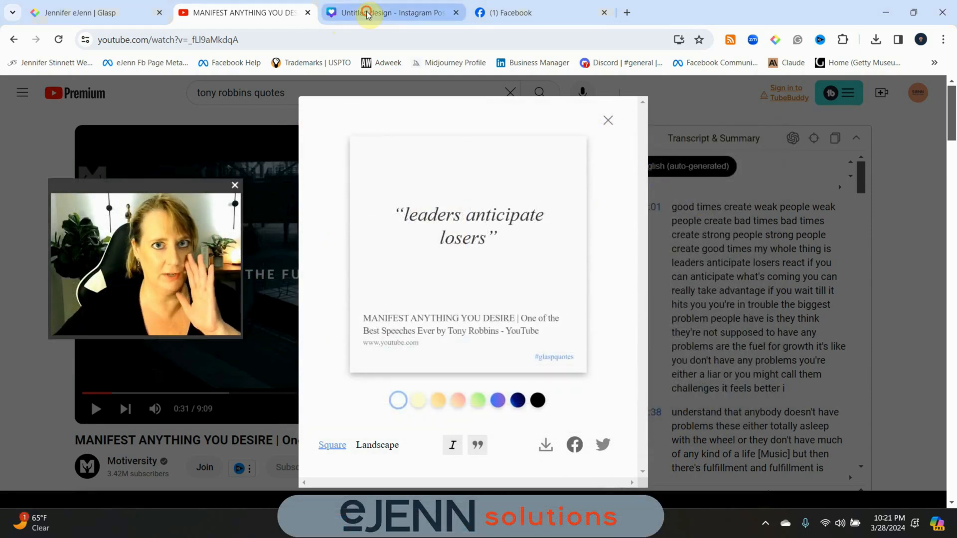
- Give the Canva Instagram post a golden-yellow background and add the downloaded quote image
left_click(392, 12)
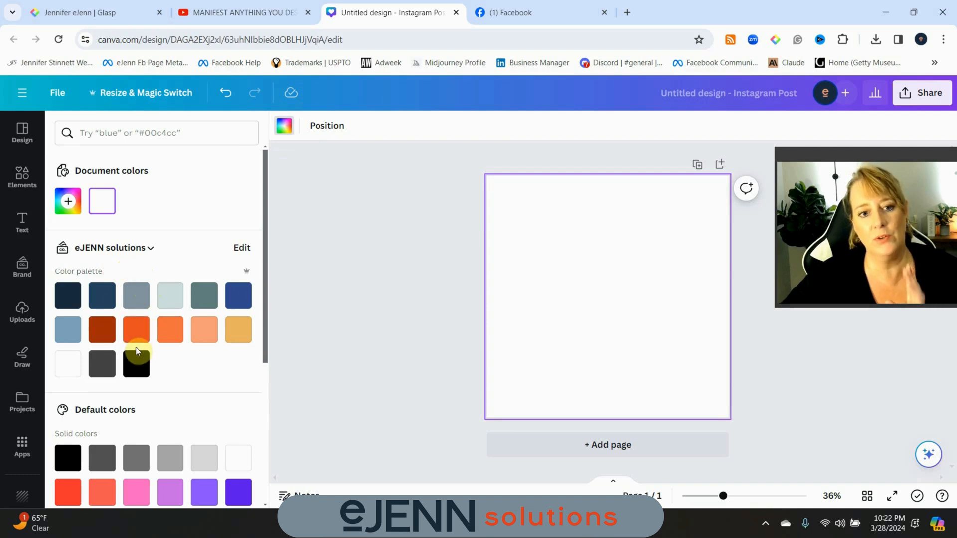
left_click(238, 329)
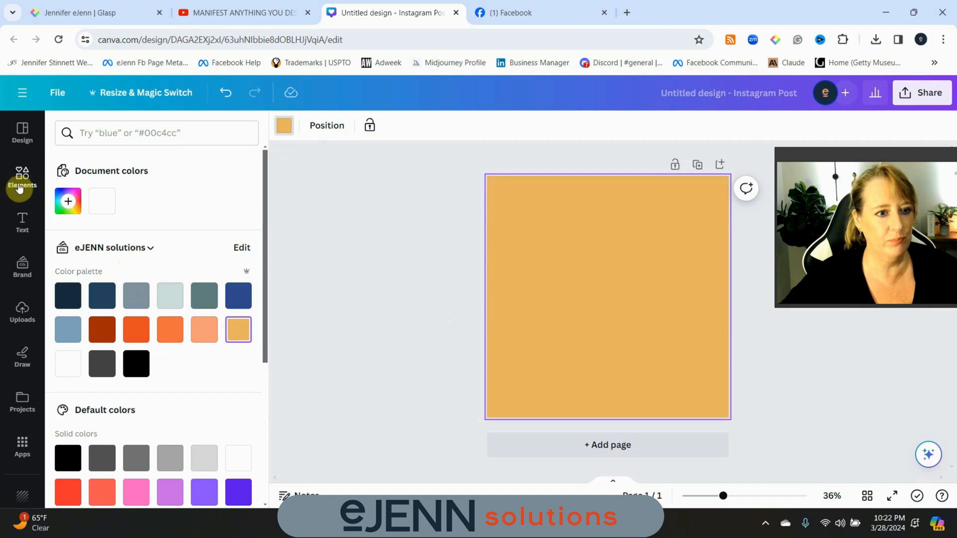
left_click(22, 311)
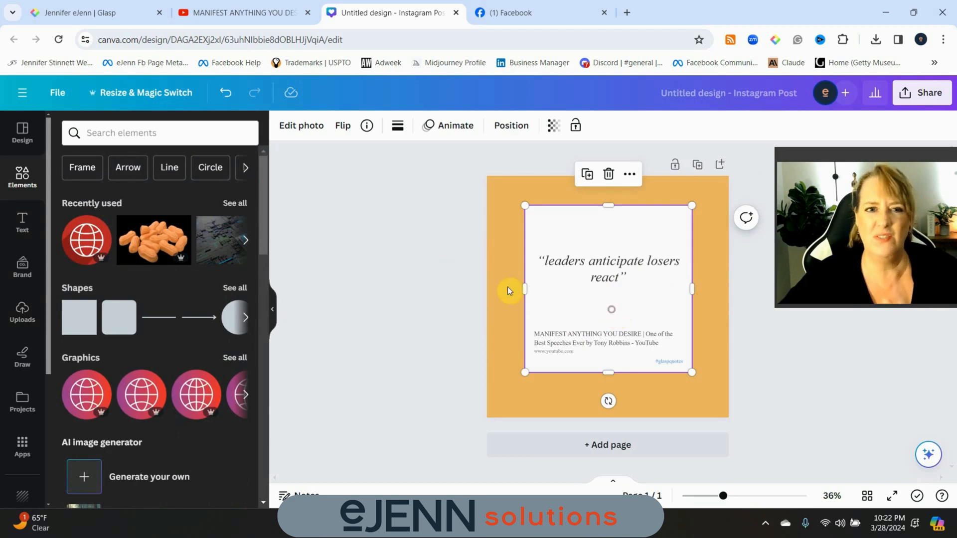
- Remove the quote image's white background with BG Remover so the text sits on the yellow post
left_click(301, 126)
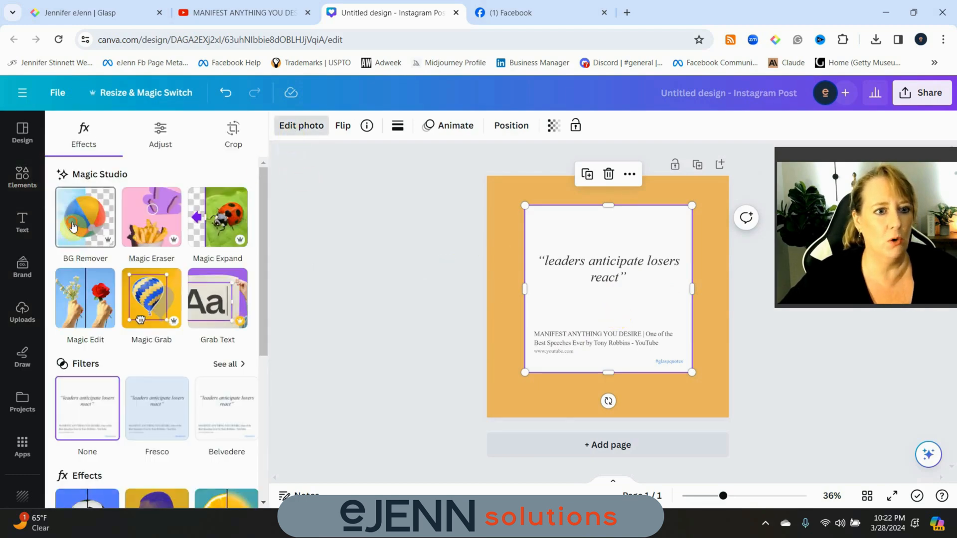
left_click(85, 218)
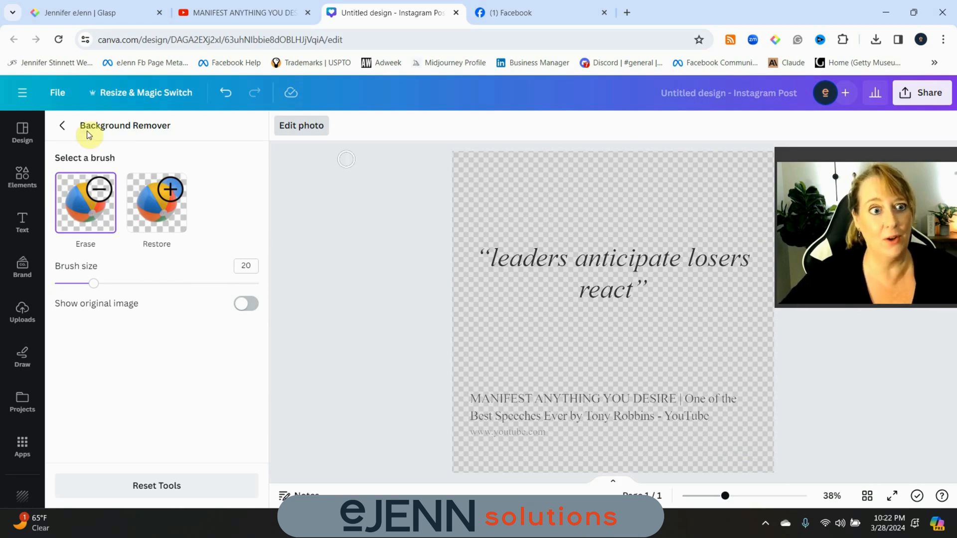
left_click(61, 126)
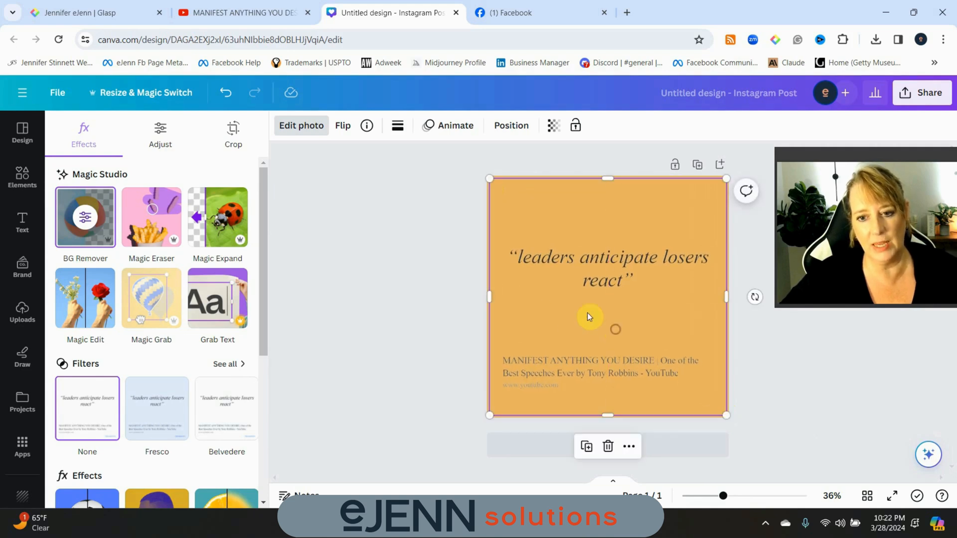
left_click(22, 177)
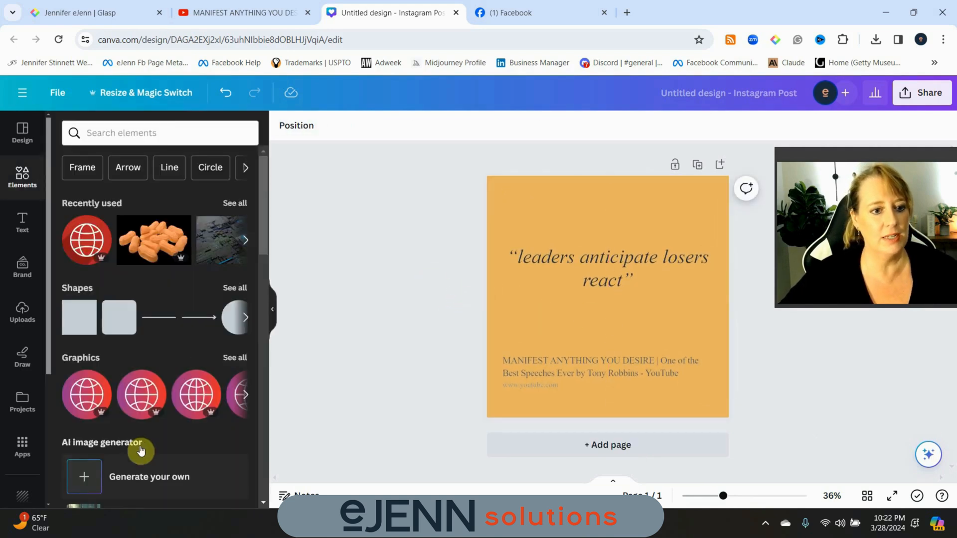
- Place the eJENN solutions logo in the bottom-right corner of the post
left_click(22, 403)
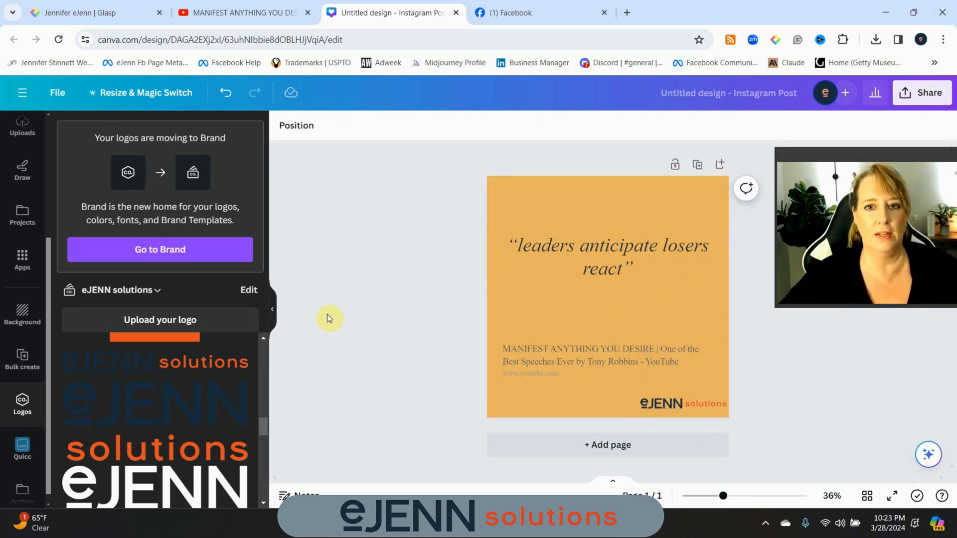
mouse_move(391, 281)
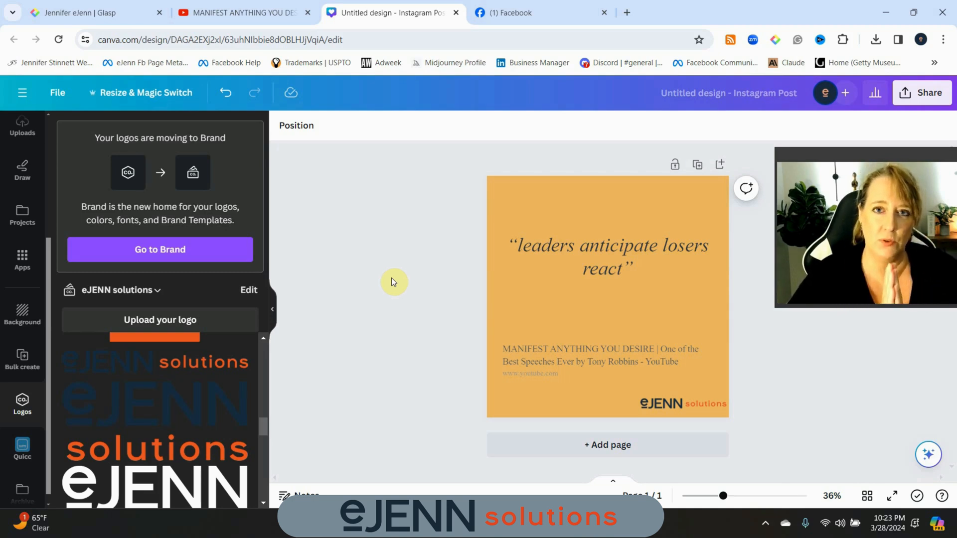
mouse_move(433, 182)
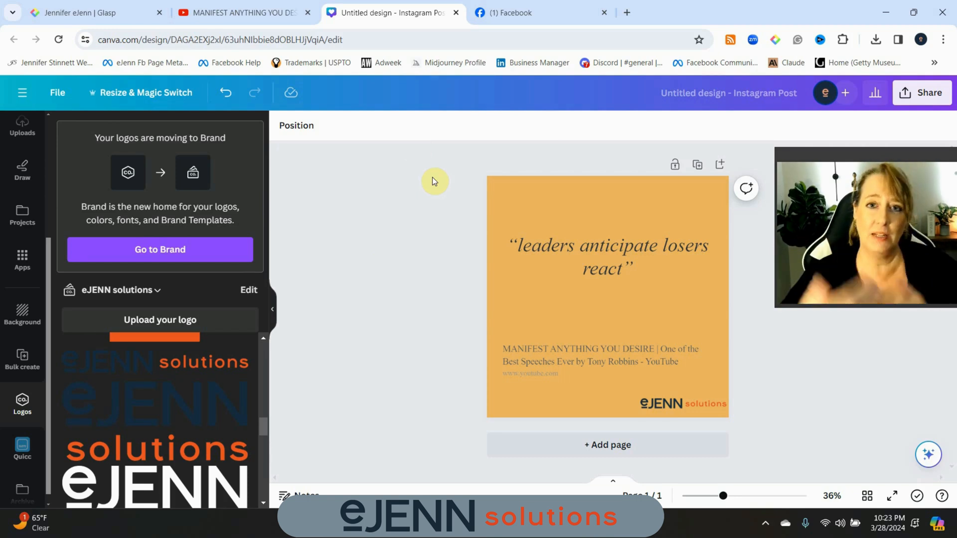